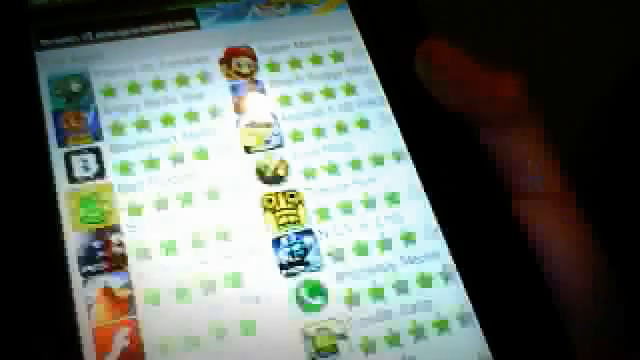
scroll(down, 3)
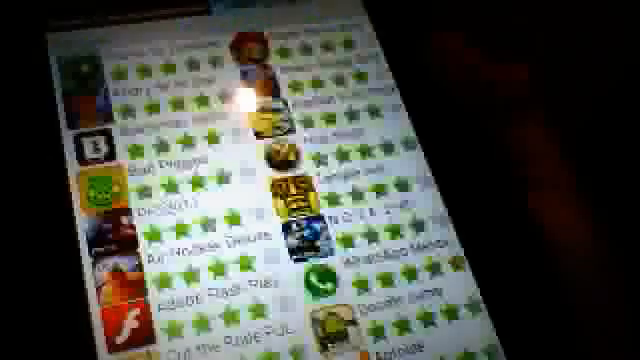